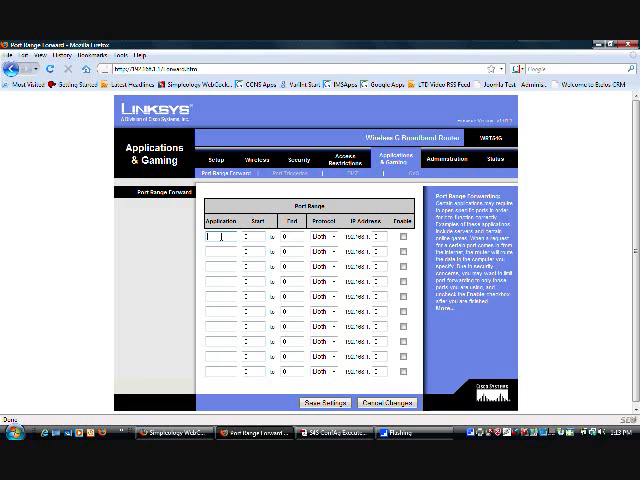
Name the first three Port Range Forward applications 88, 3074 and 3074
type("88")
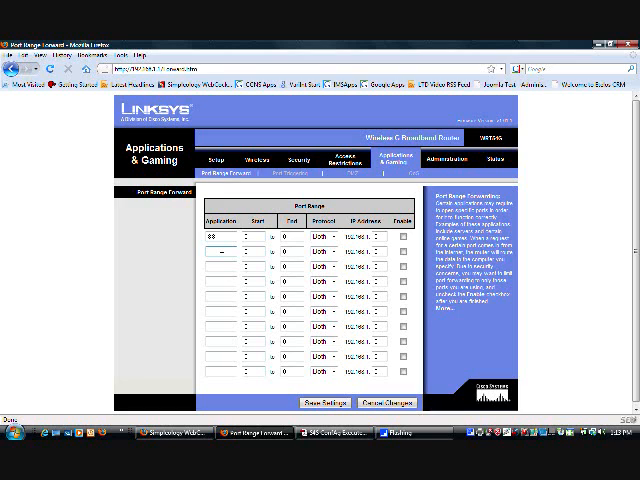
type("3074")
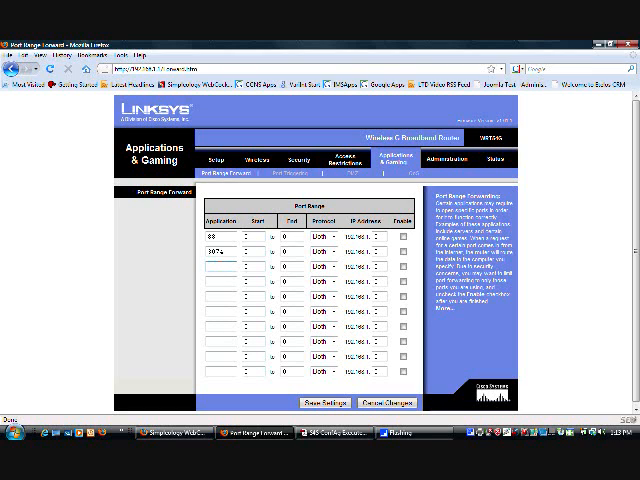
type("3074")
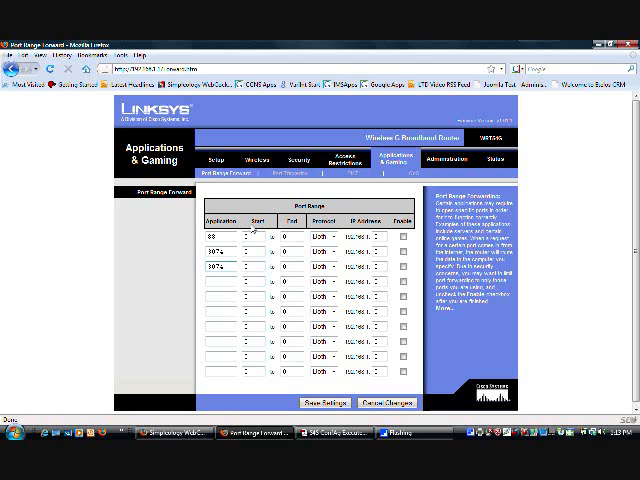
Set the three rows' protocols to UDP, UDP and TCP, then save the settings
left_click(325, 248)
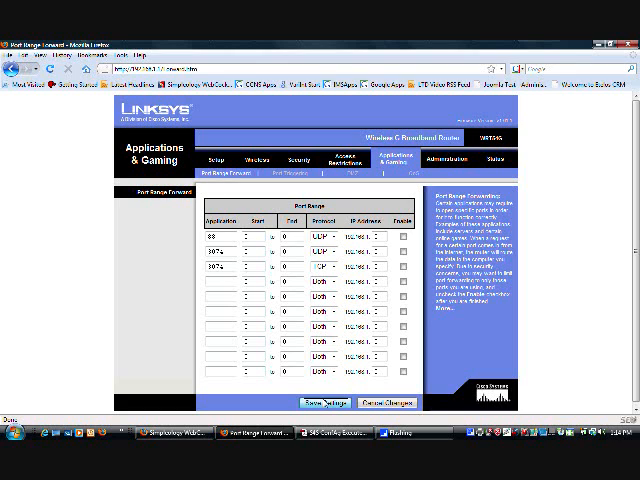
left_click(324, 403)
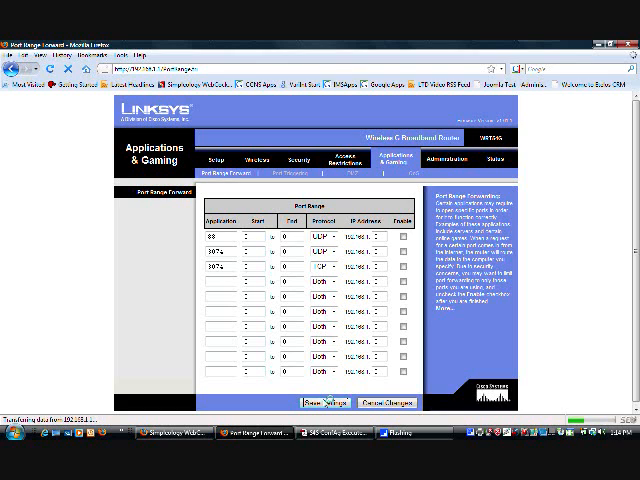
left_click(321, 401)
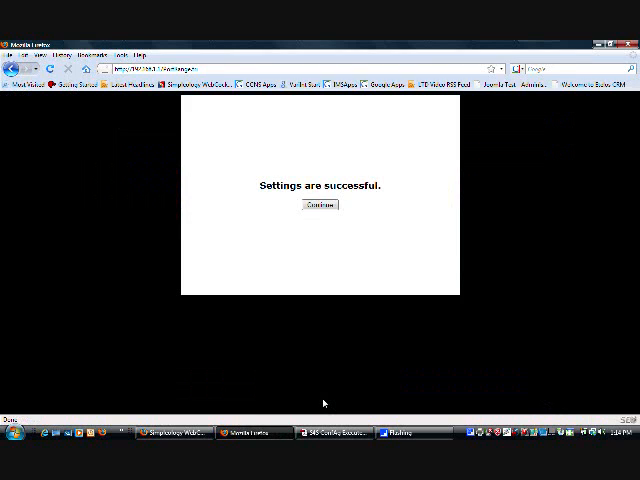